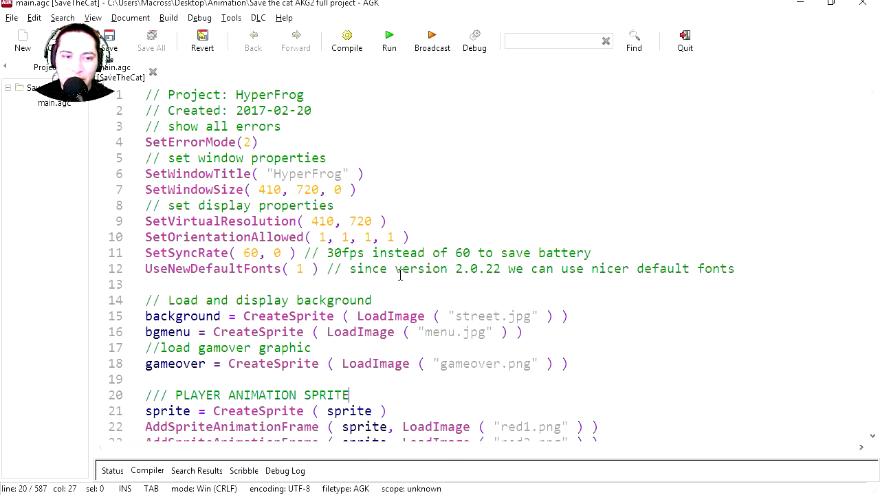
# Step: Run the HyperFrog project so main.agc is saved and compiled
pyautogui.click(388, 39)
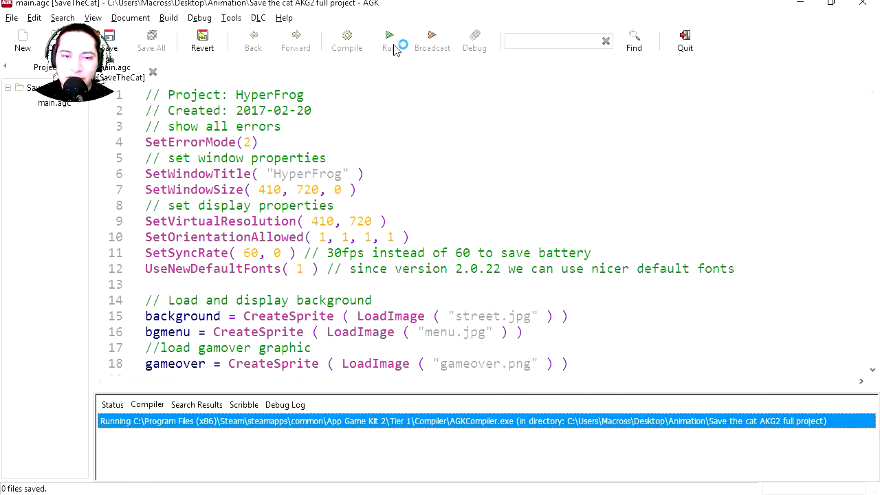
# Step: Launch the compiled game and reach the Save The Cat title screen
pyautogui.click(389, 34)
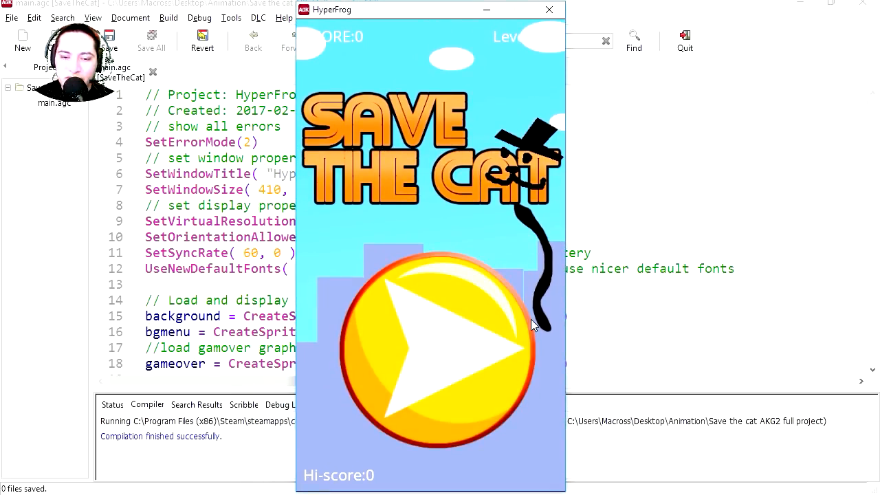
pyautogui.moveTo(433, 331)
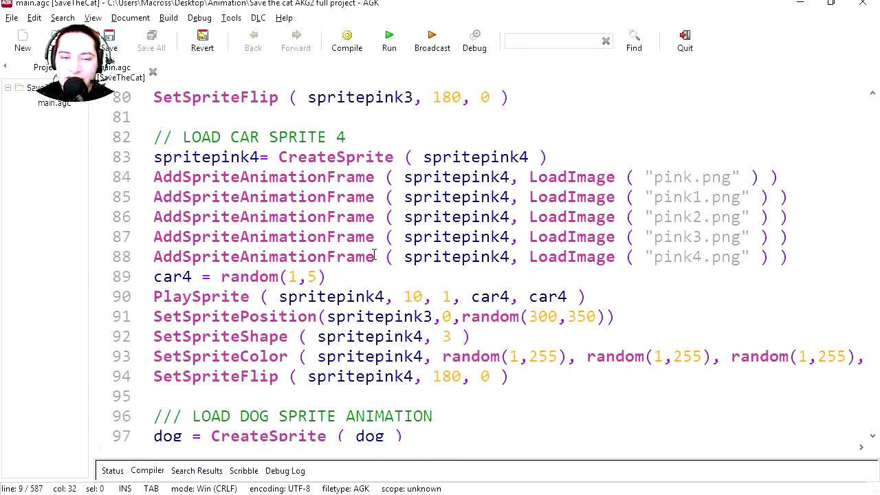
# Step: Scroll main.agc down to the car sprite-loading section
pyautogui.scroll(-3)
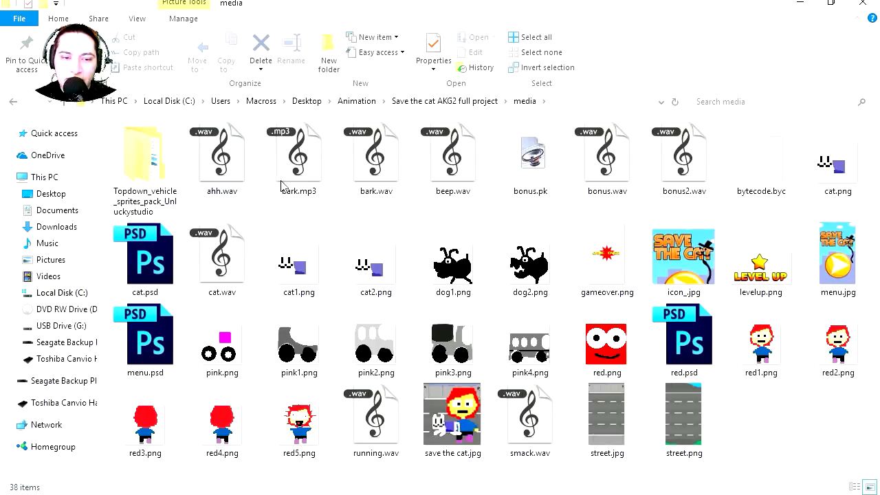
# Step: Play bonus.wav, smack.wav and running.wav, then switch to the File Shop browser page
pyautogui.doubleClick(298, 152)
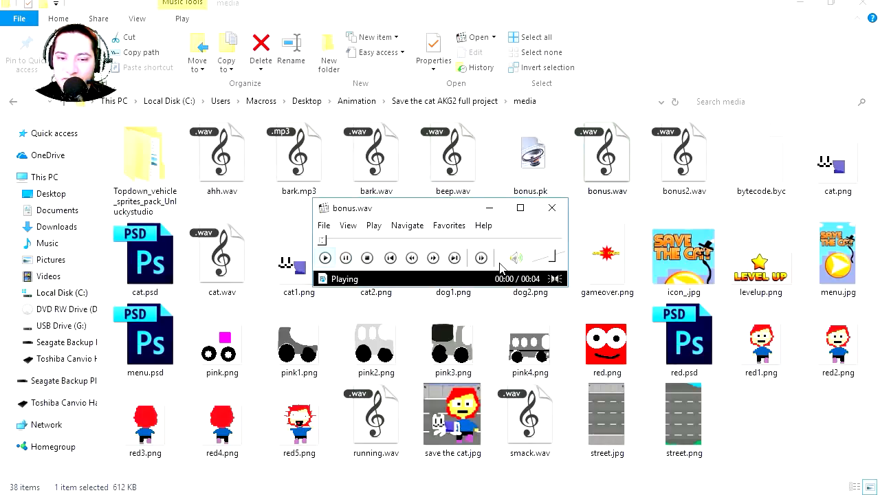
pyautogui.doubleClick(529, 413)
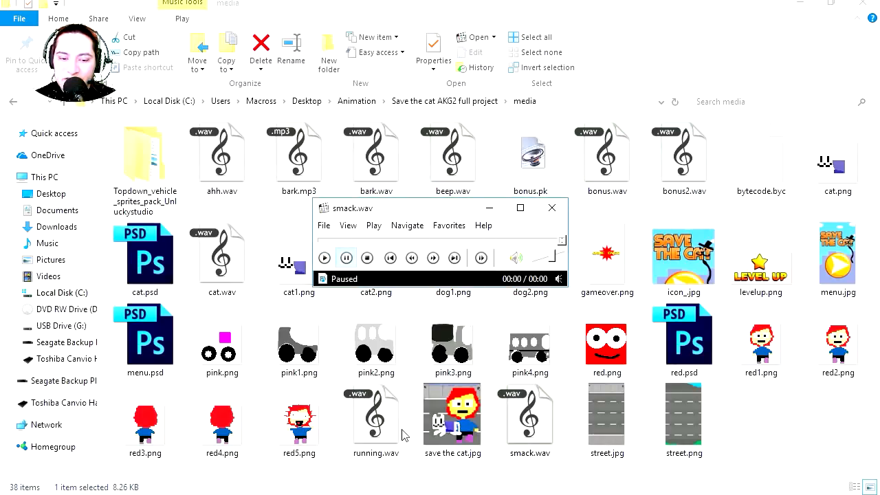
pyautogui.doubleClick(375, 412)
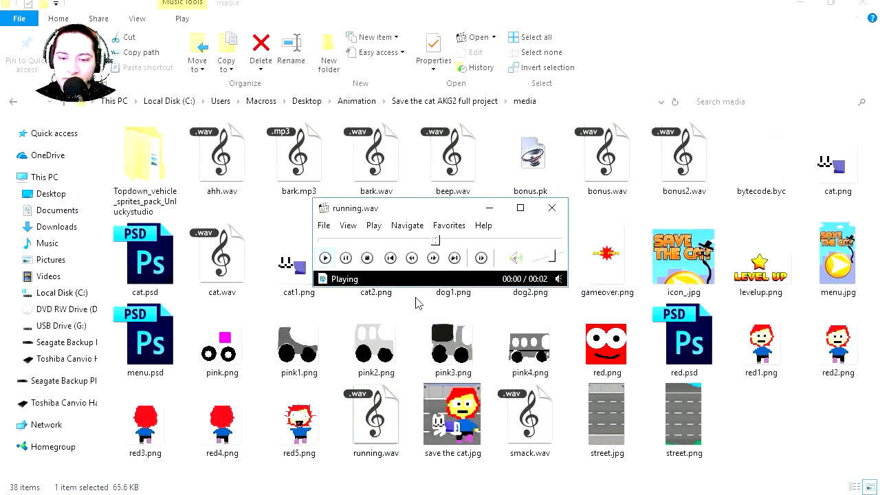
pyautogui.doubleClick(605, 255)
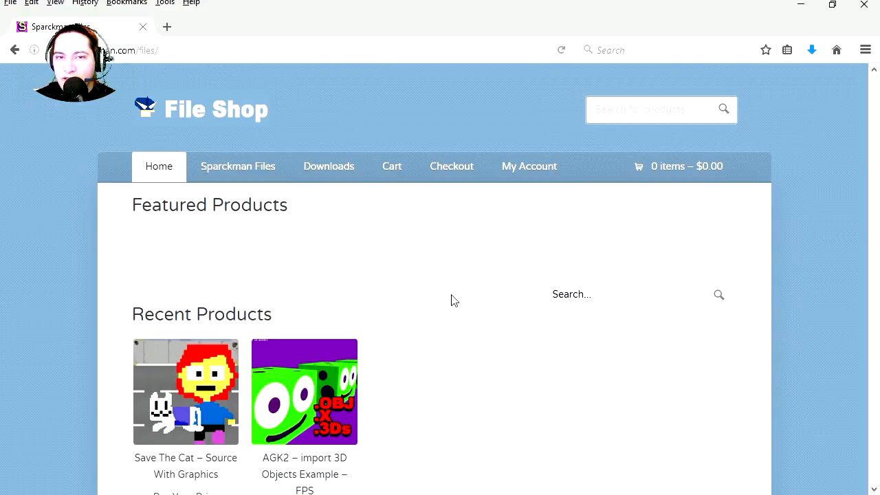
# Step: Open the Save The Cat – Source With Graphics product page
pyautogui.scroll(-3)
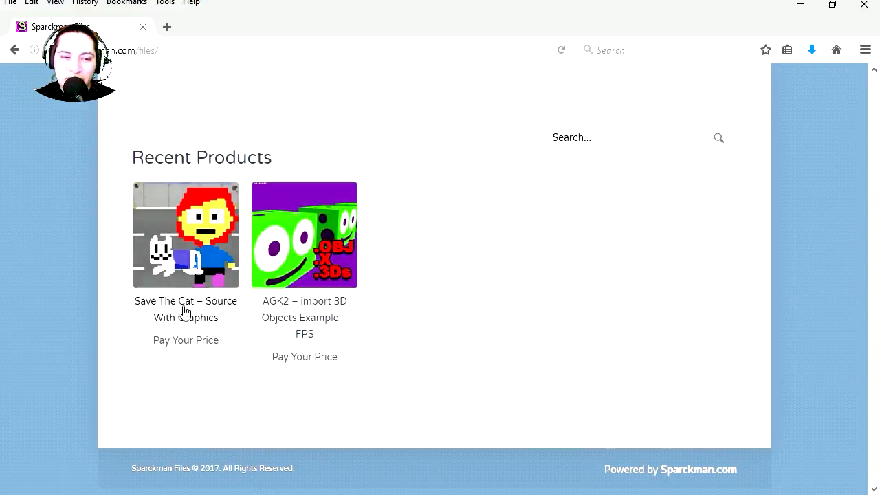
pyautogui.click(186, 233)
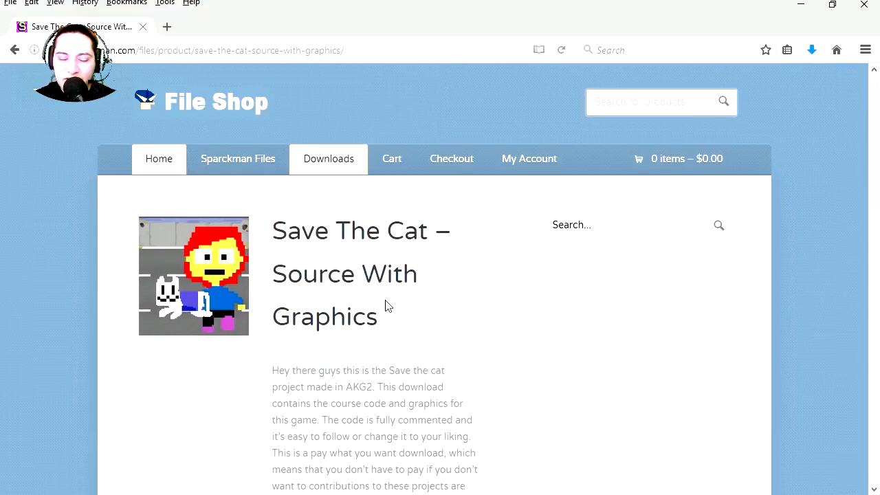
pyautogui.scroll(-3)
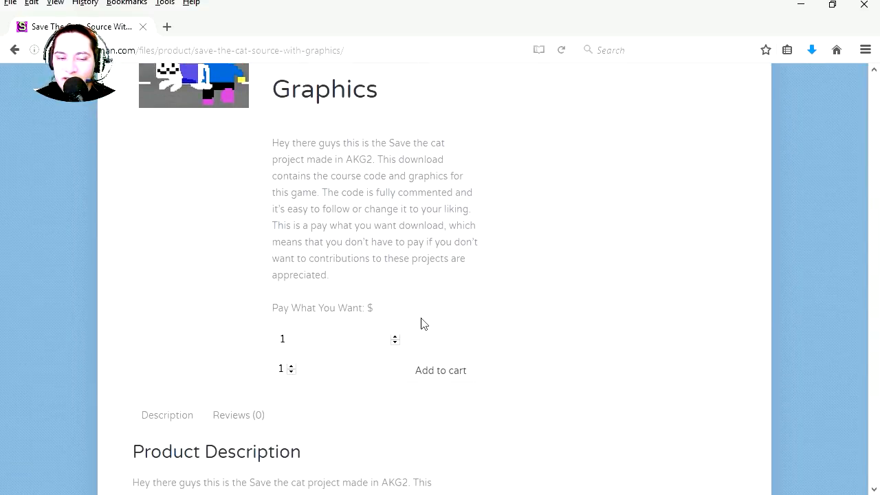
# Step: Edit the pay-what-you-want amount field on the product page
pyautogui.click(395, 341)
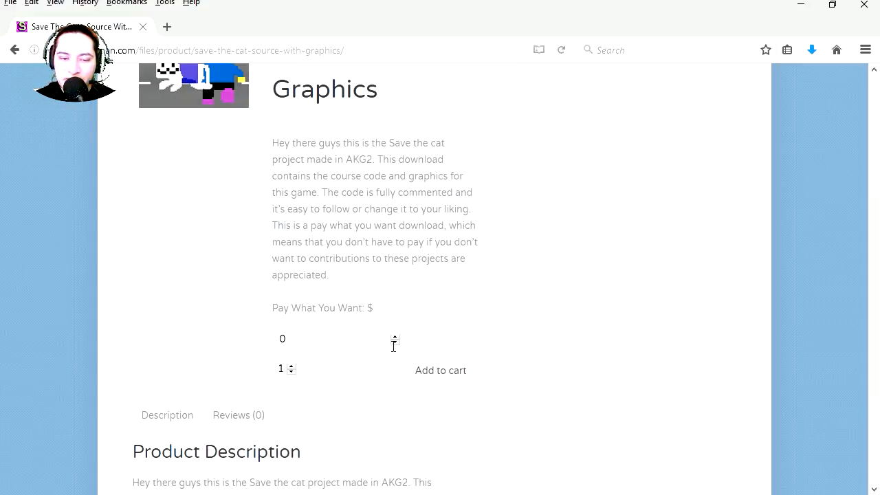
pyautogui.write('5')
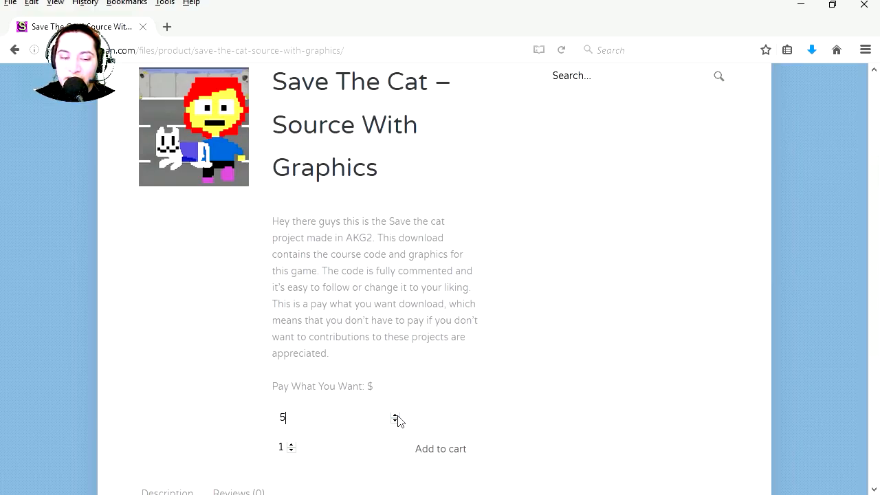
pyautogui.write('14')
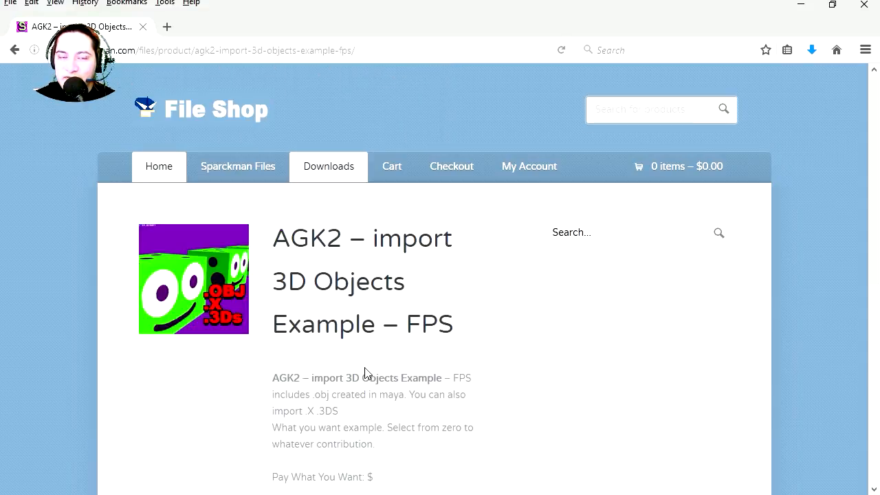
pyautogui.scroll(-3)
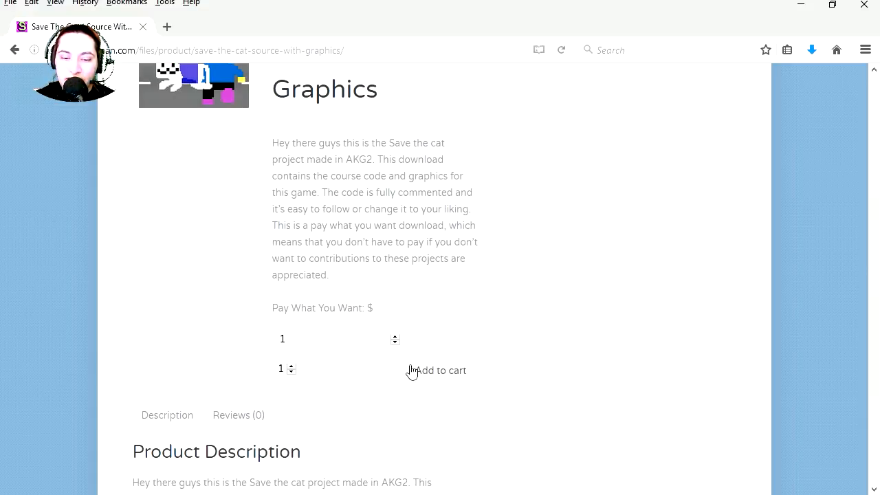
# Step: Add the Save The Cat source to the cart and go to checkout billing details
pyautogui.click(440, 371)
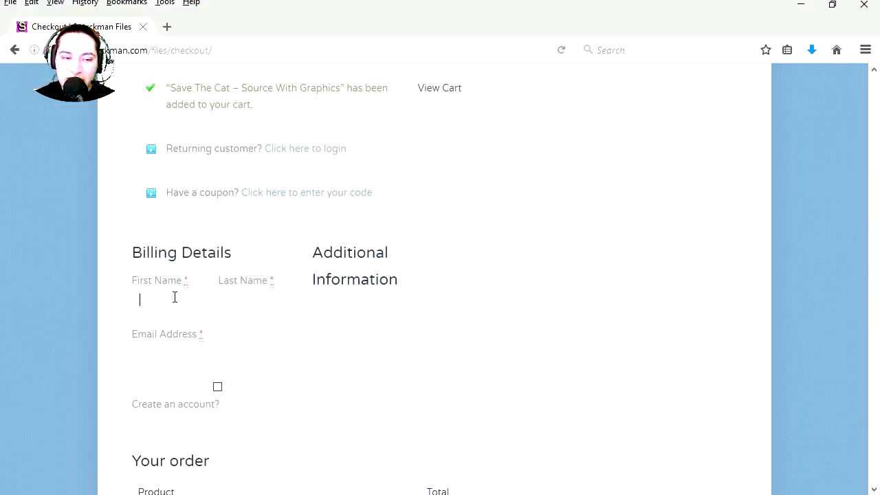
pyautogui.click(248, 299)
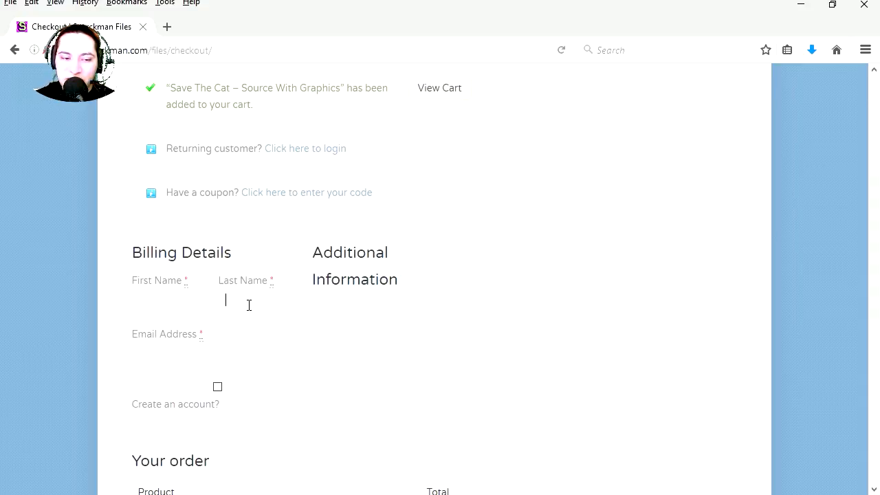
pyautogui.scroll(-3)
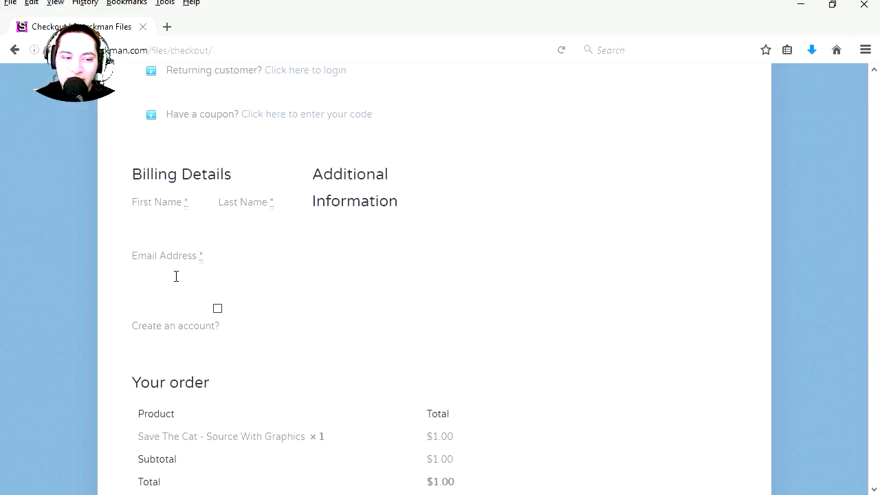
pyautogui.moveTo(179, 282)
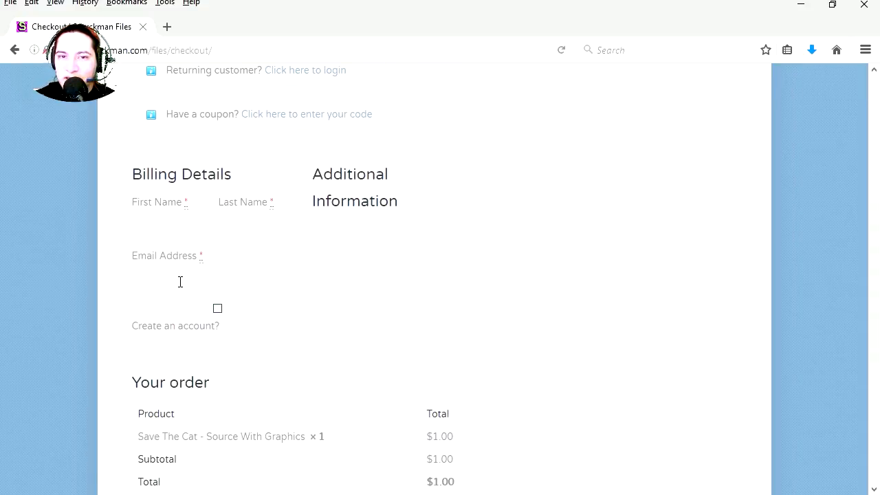
pyautogui.scroll(-3)
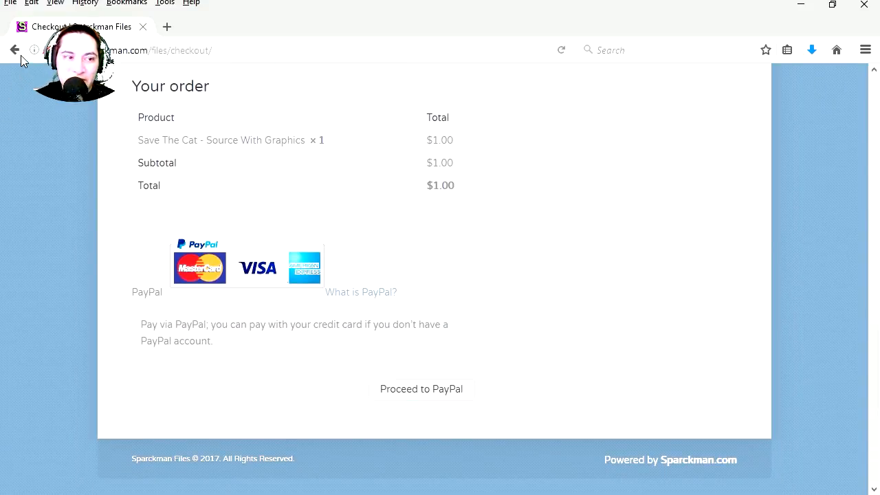
# Step: Fill in the billing first name, last name and email for the $0.00 order
pyautogui.click(13, 50)
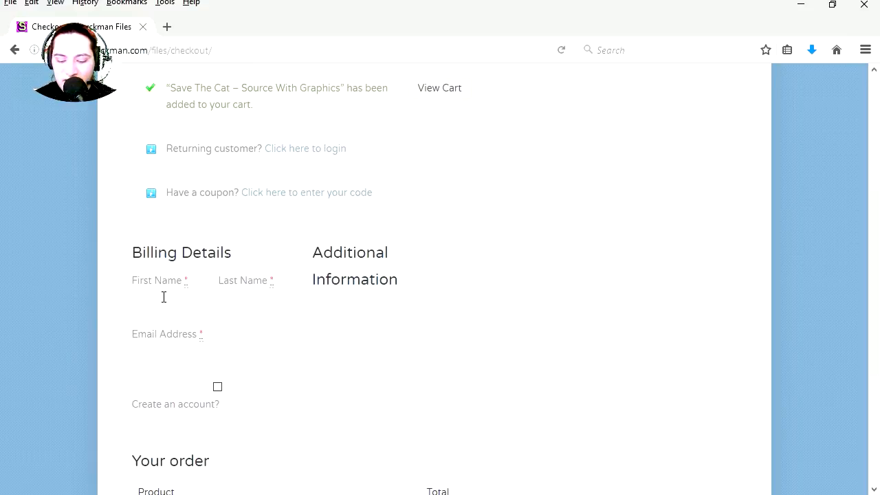
pyautogui.write('youtube')
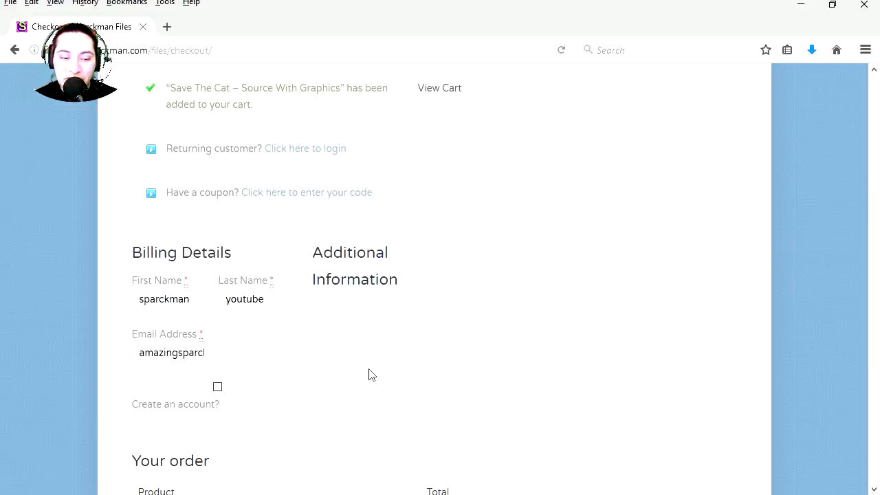
pyautogui.scroll(-3)
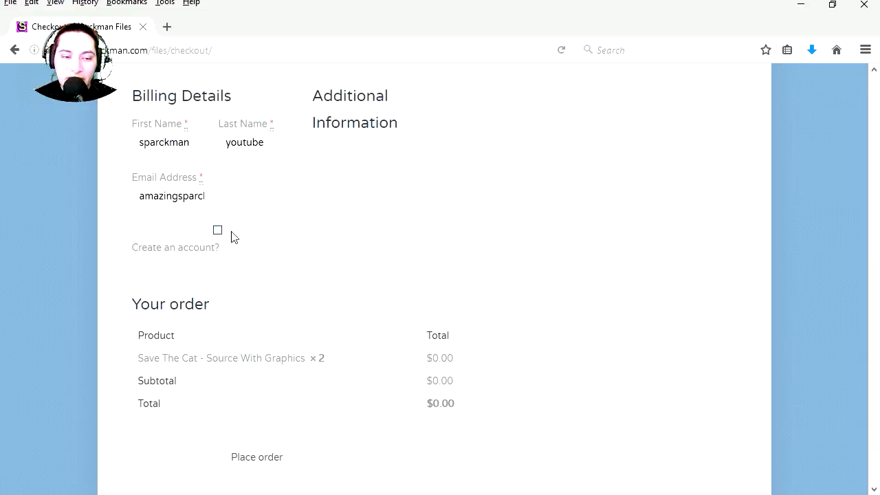
pyautogui.scroll(-3)
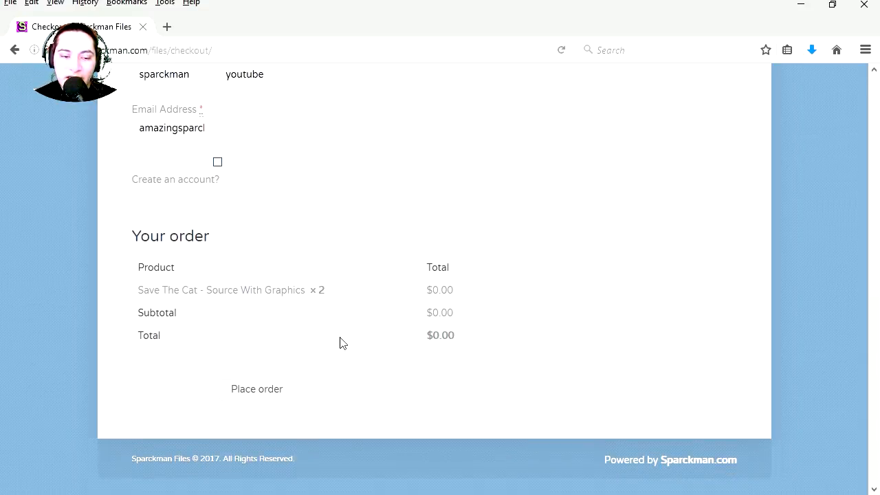
pyautogui.moveTo(267, 398)
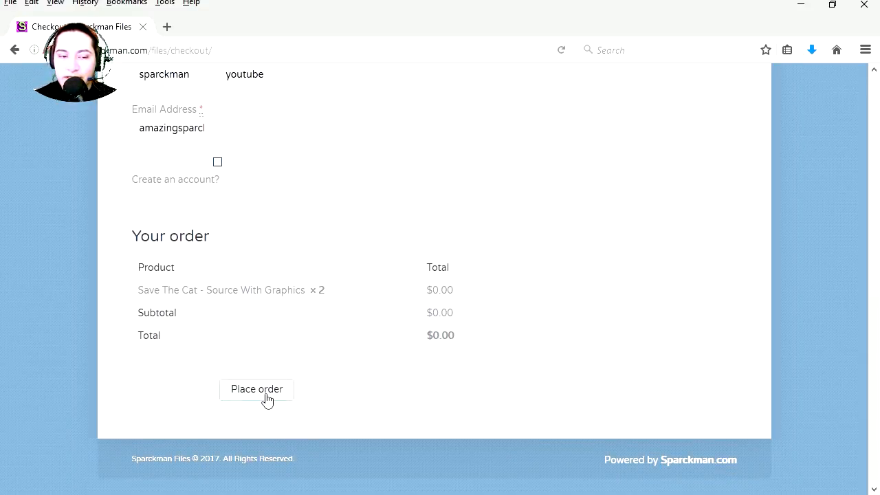
# Step: Place the free order and view the Order Received confirmation (order 56)
pyautogui.click(256, 389)
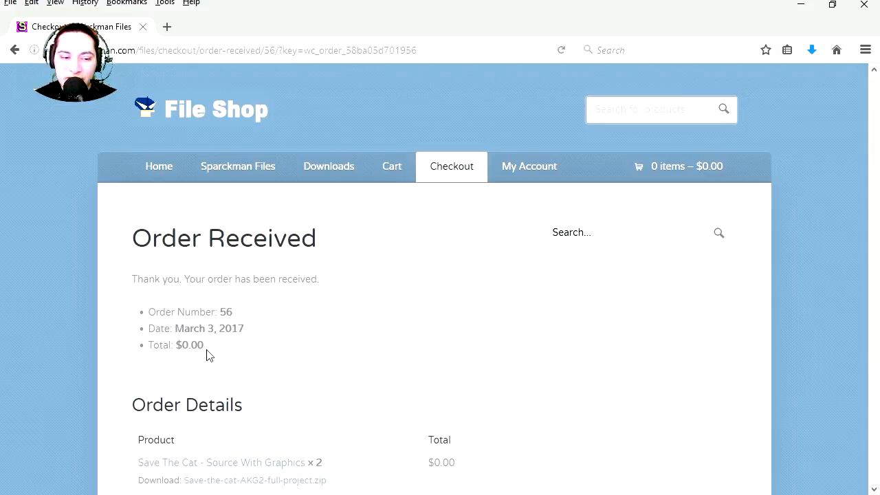
pyautogui.scroll(-3)
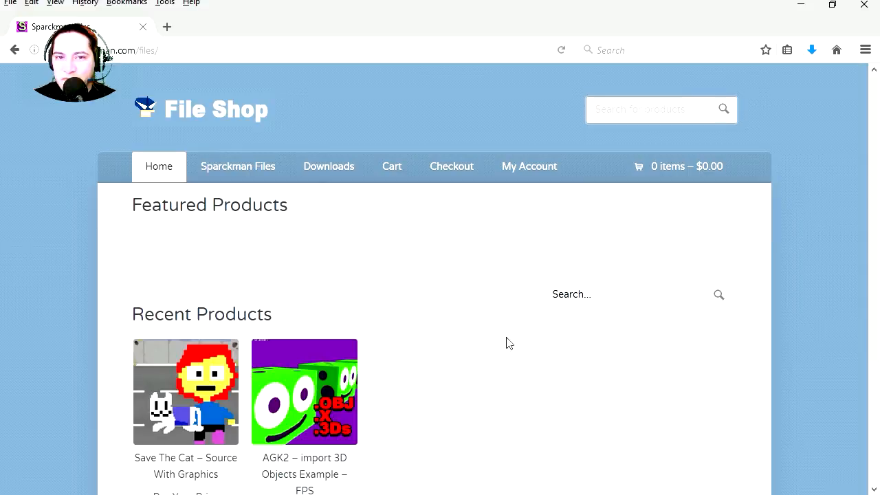
pyautogui.moveTo(459, 341)
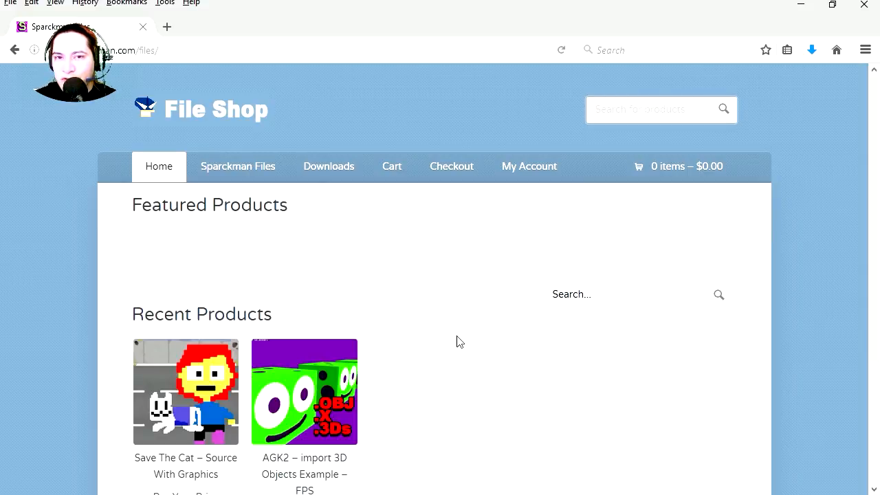